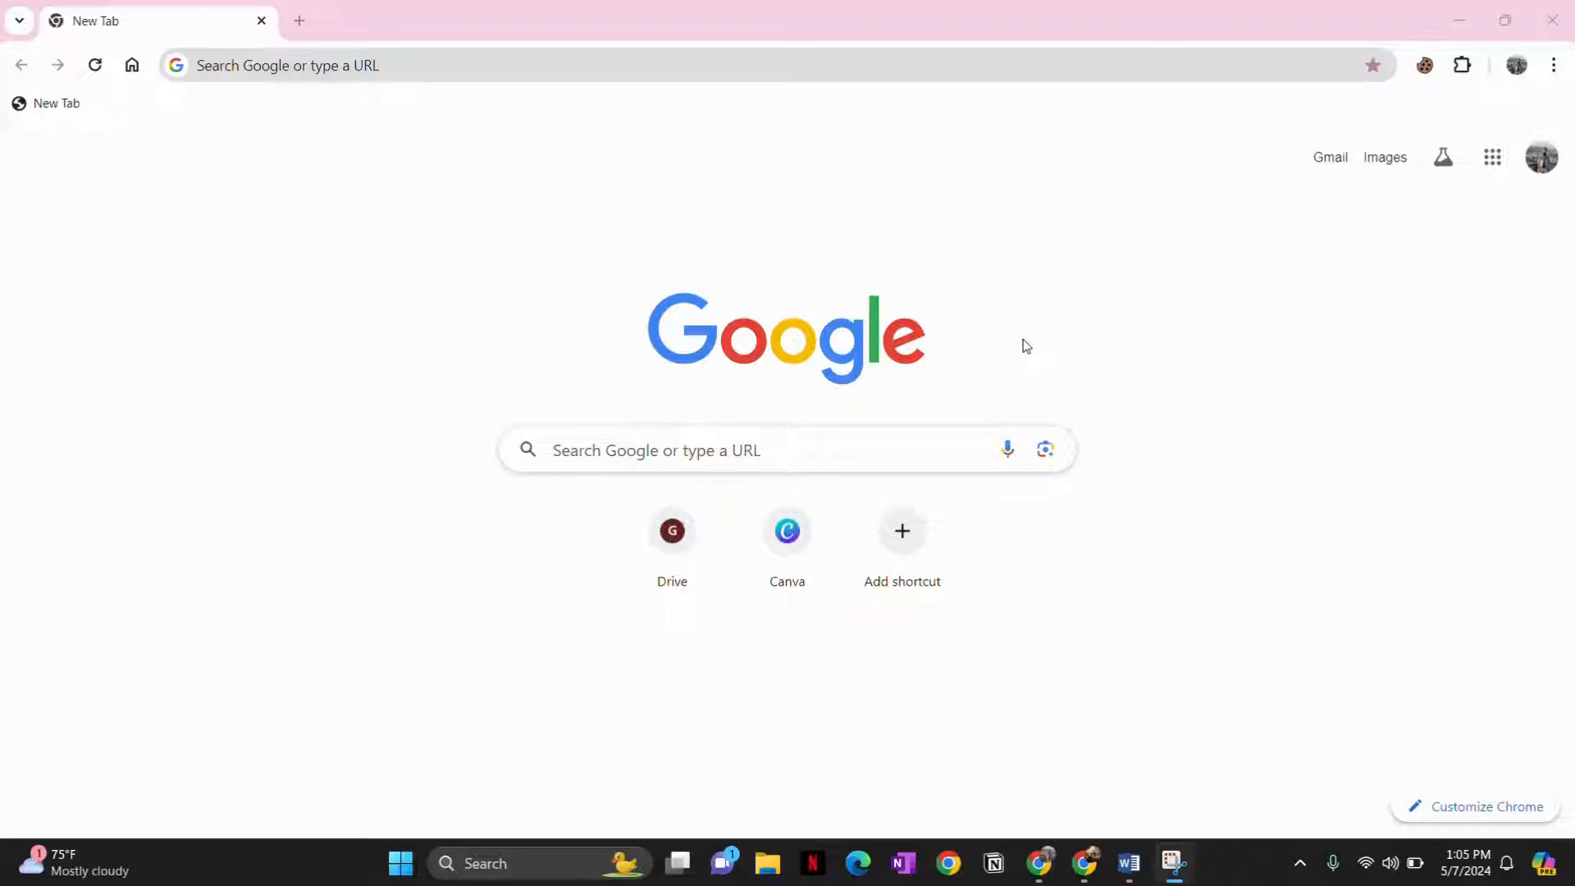
mouse_move(924, 306)
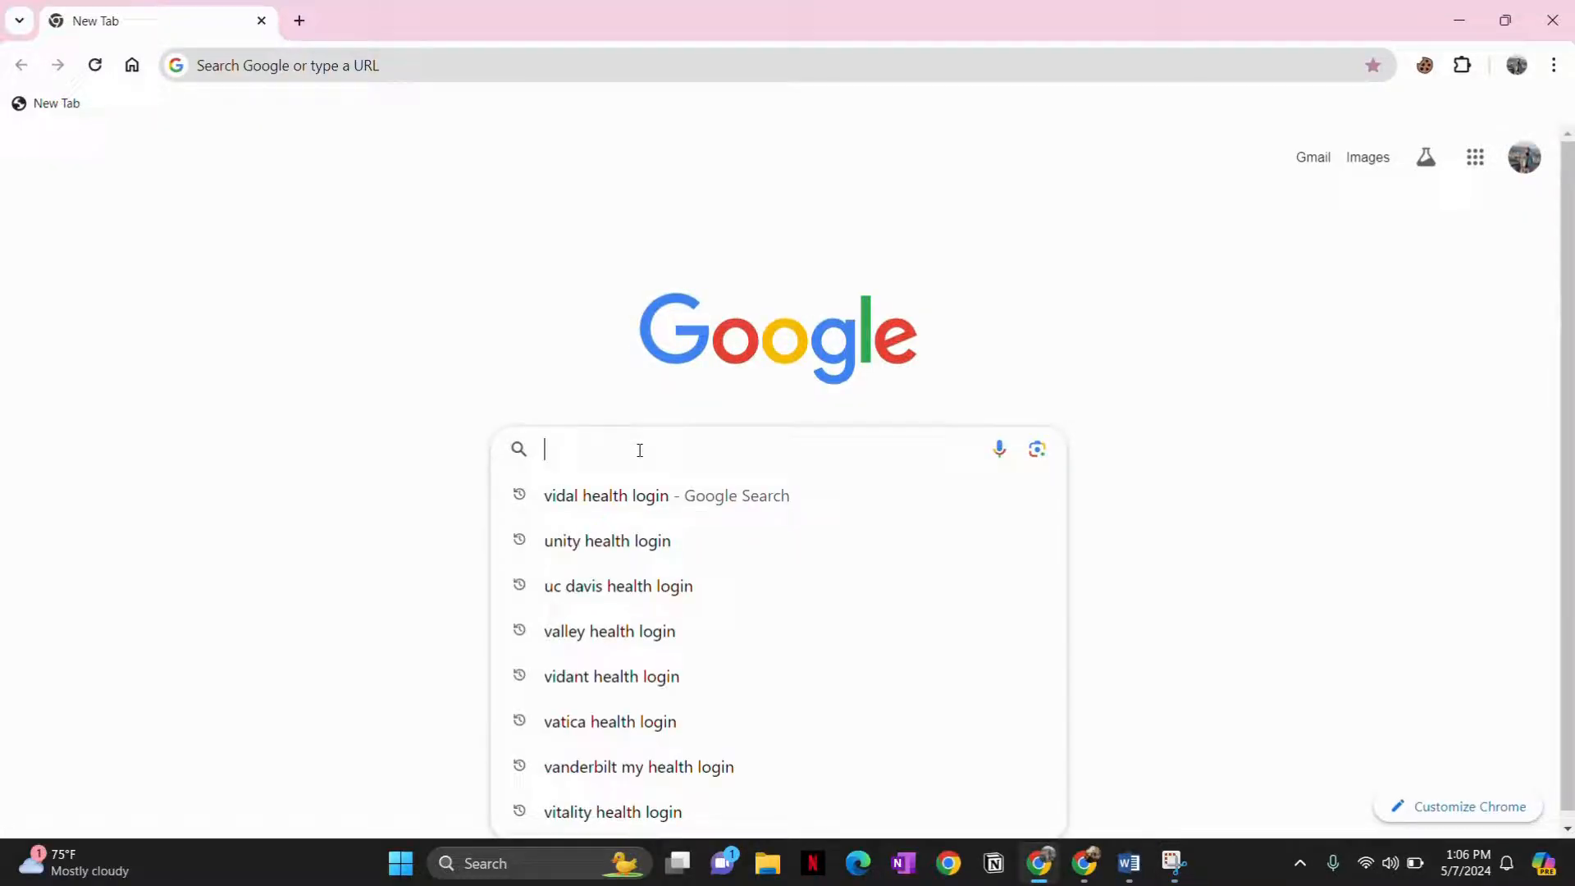
Search Google for 'vidal health login' using the suggested query
type("vi")
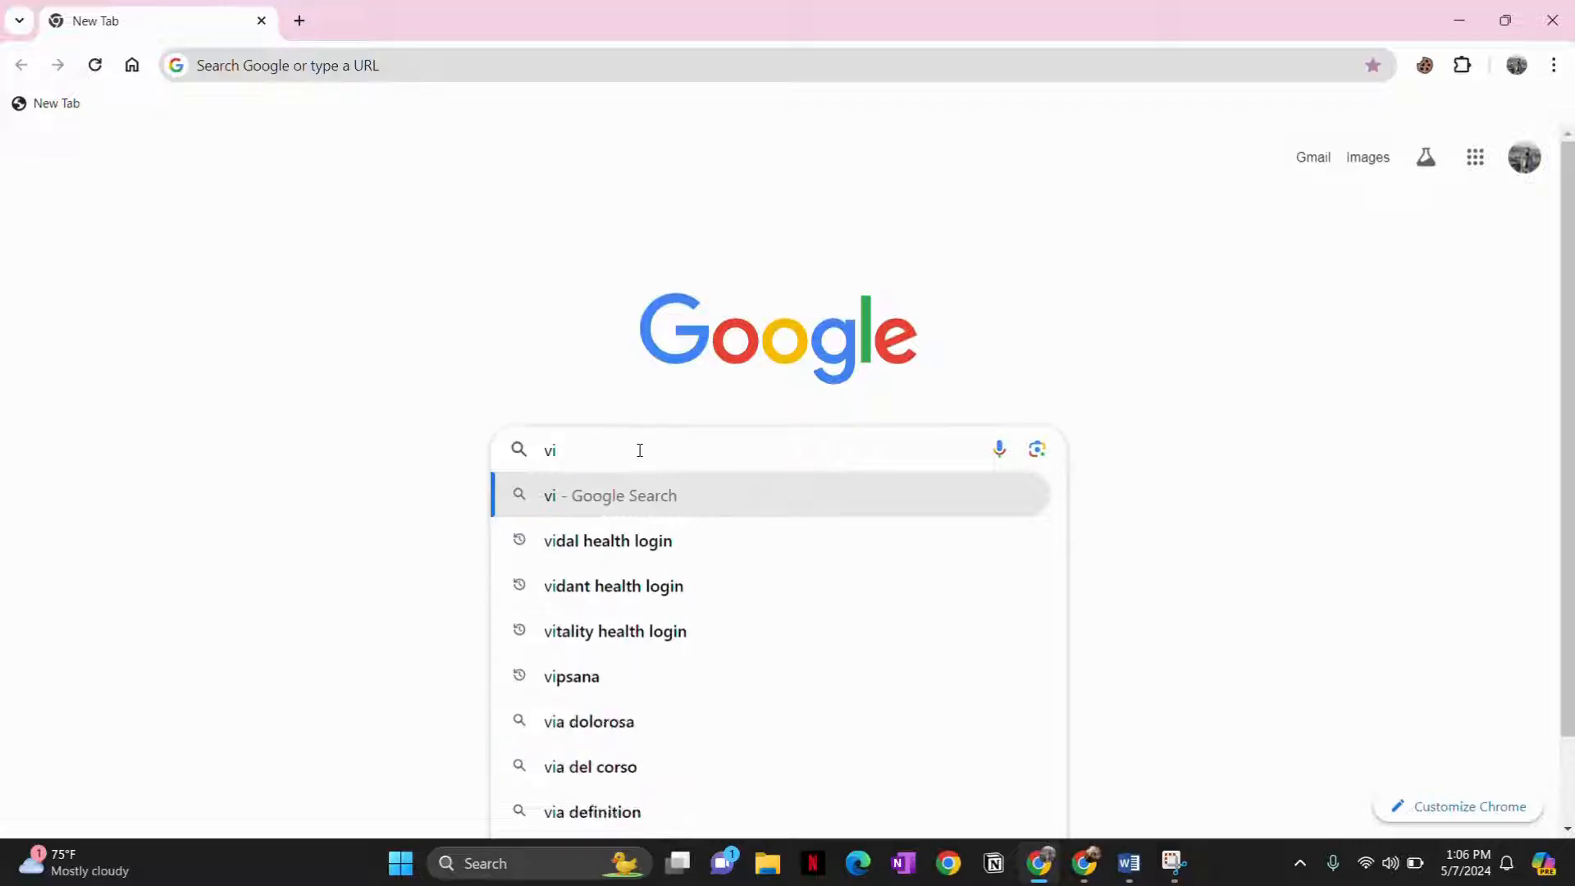
left_click(607, 540)
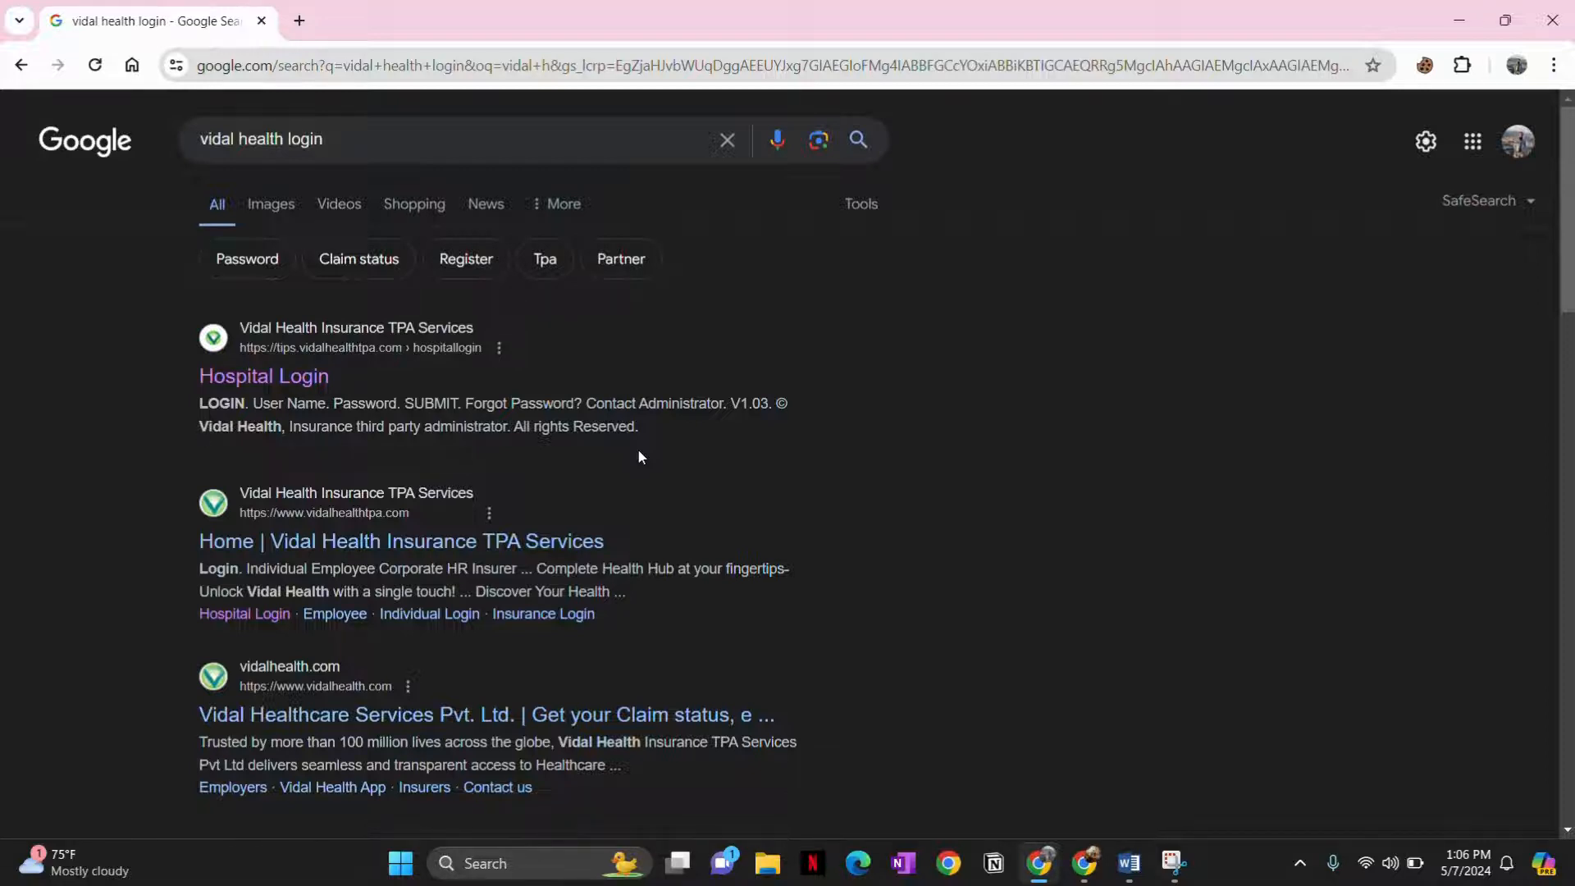
mouse_move(223, 268)
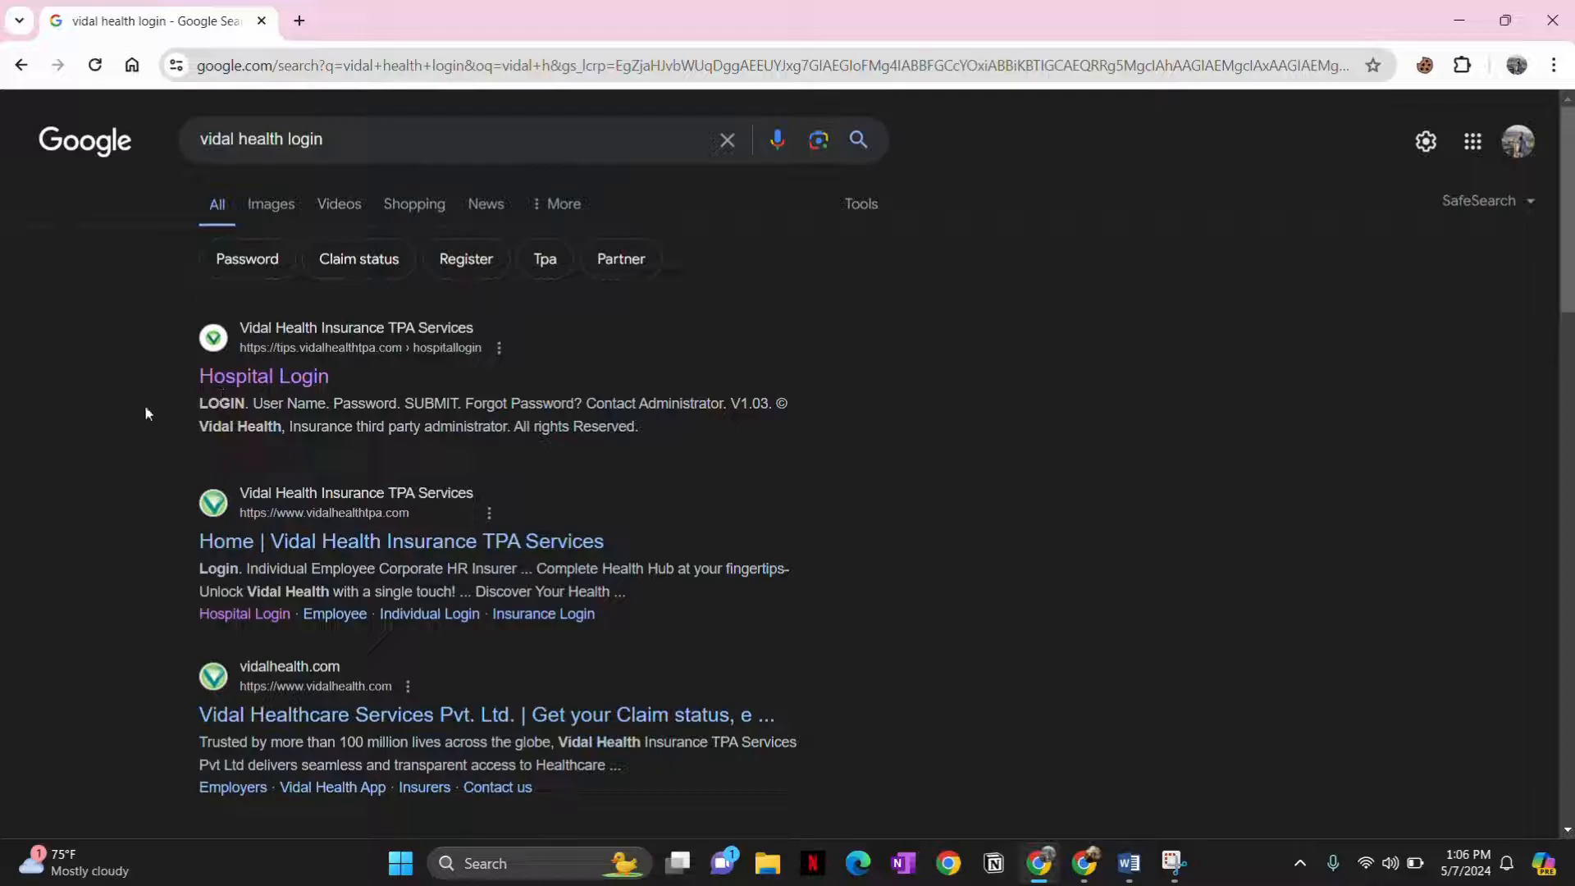
mouse_move(264, 376)
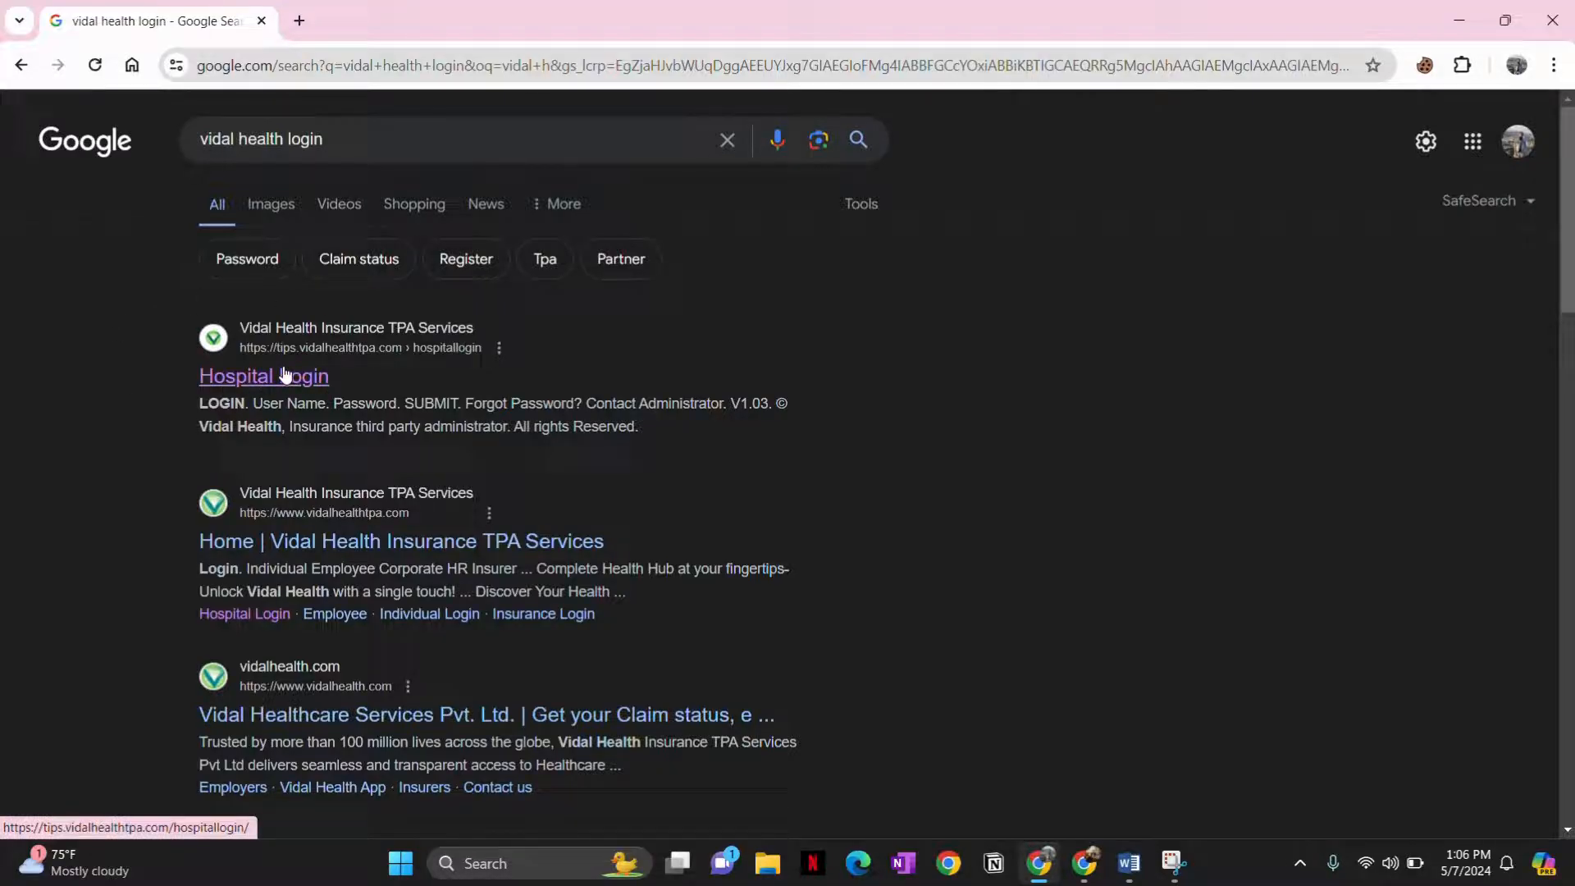
Open the Hospital Login link from the first Vidal Health Insurance TPA result
left_click(264, 376)
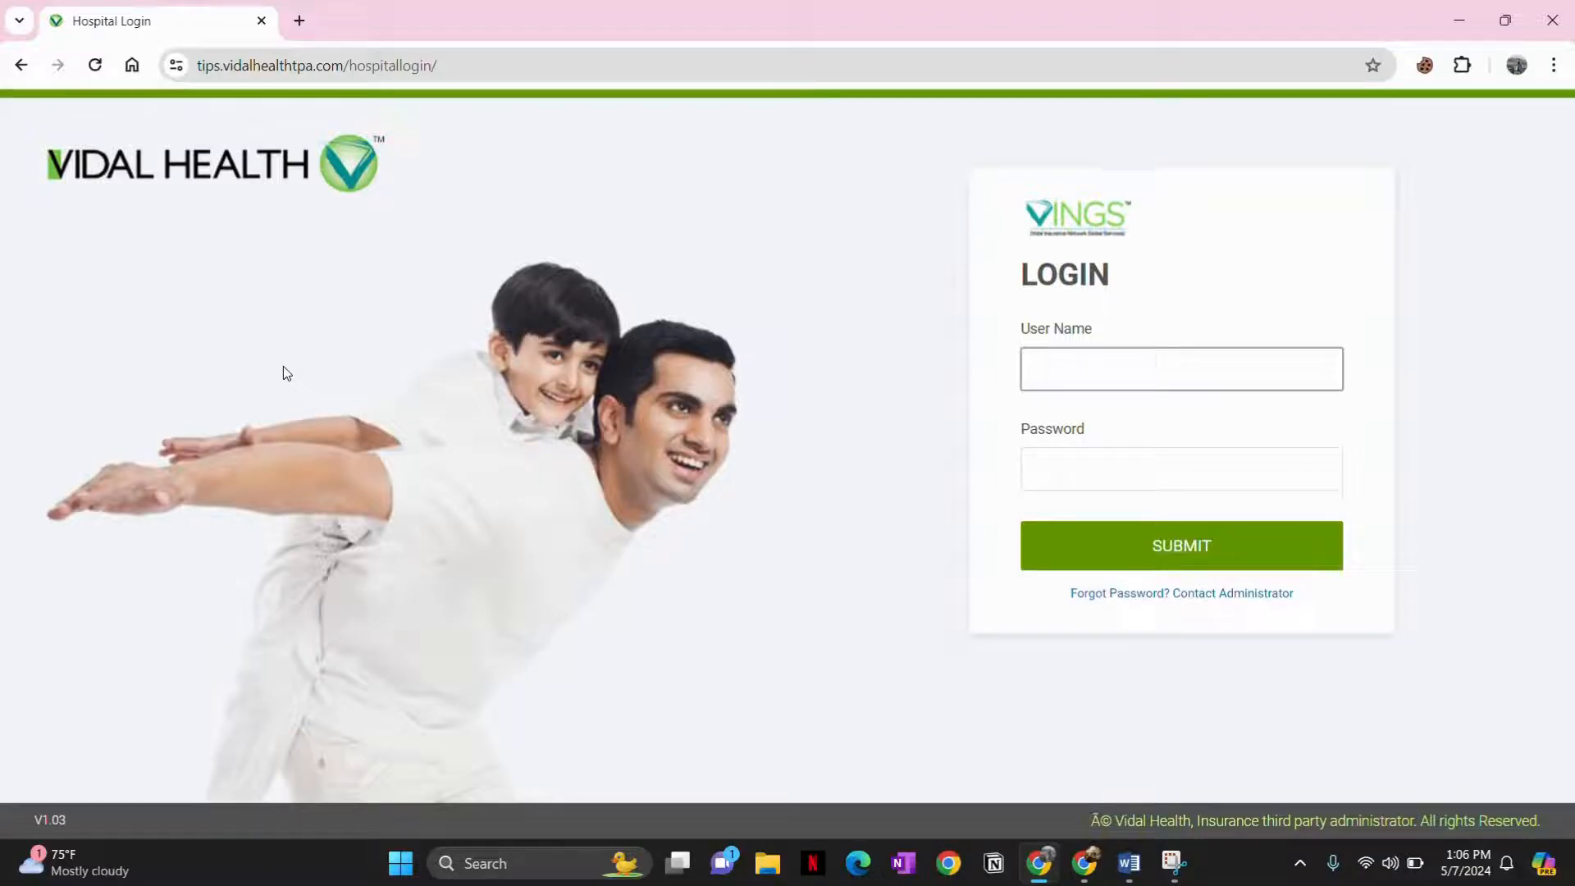
mouse_move(920, 494)
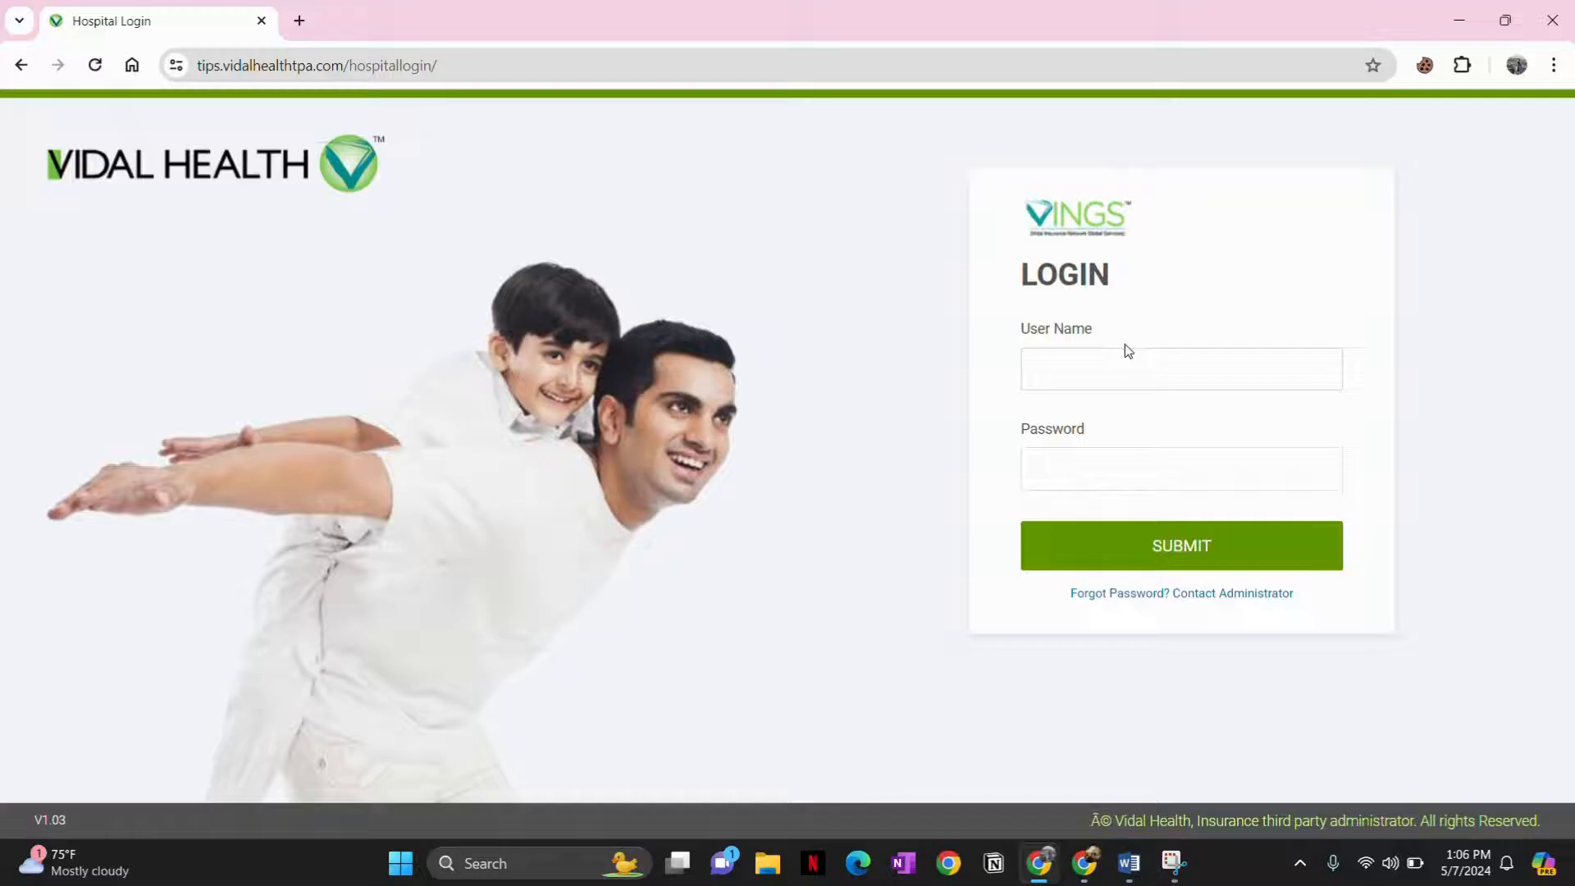
Focus the User Name field, then leave the Password field active for typing
left_click(1181, 367)
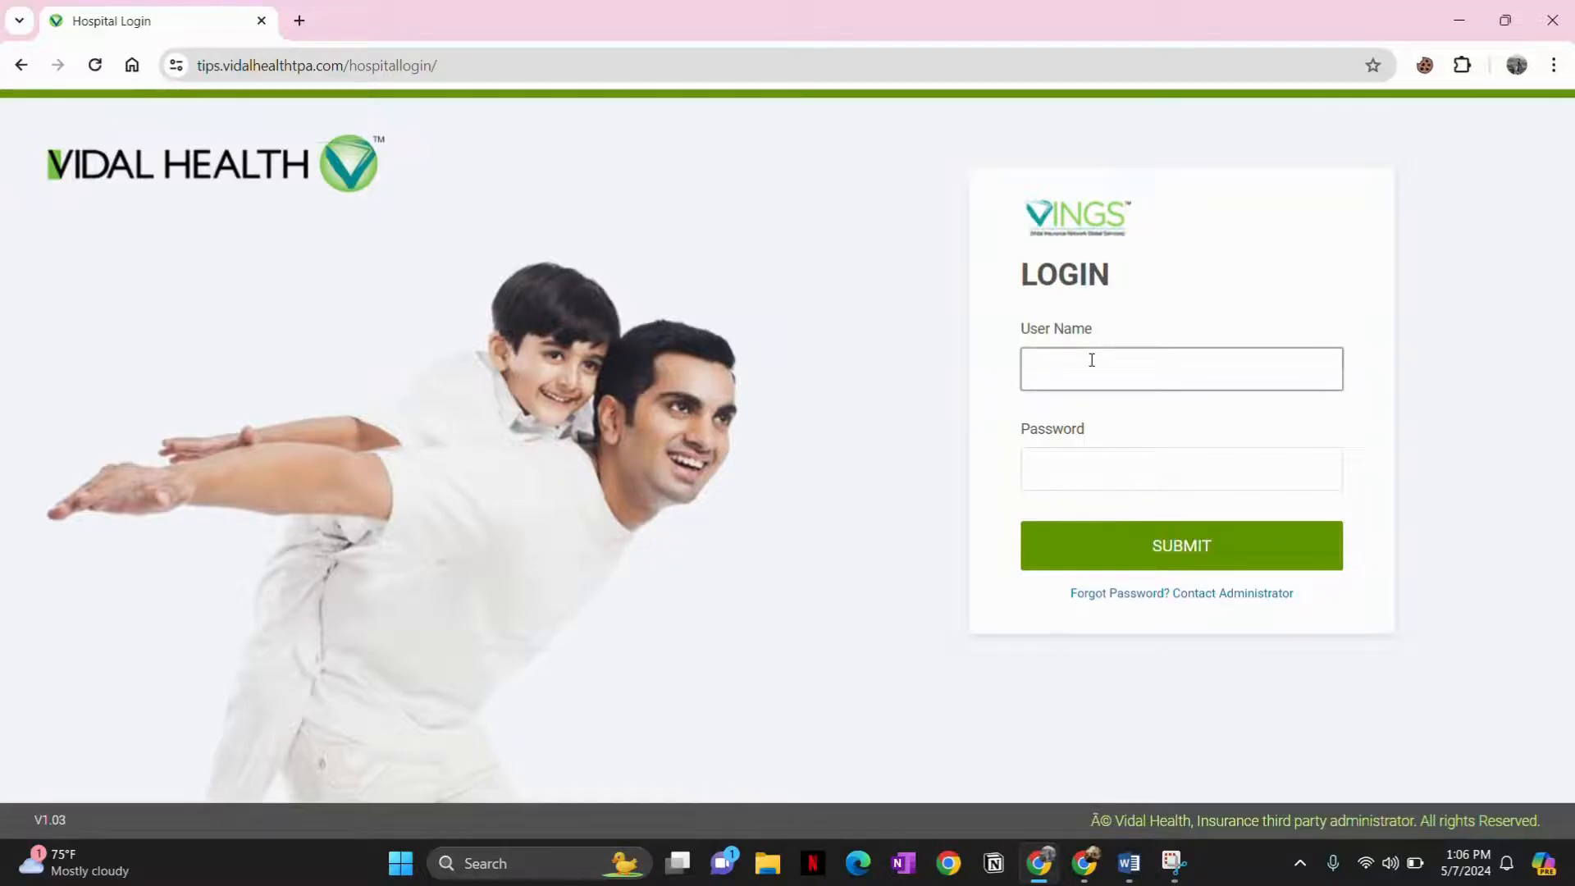
left_click(1181, 468)
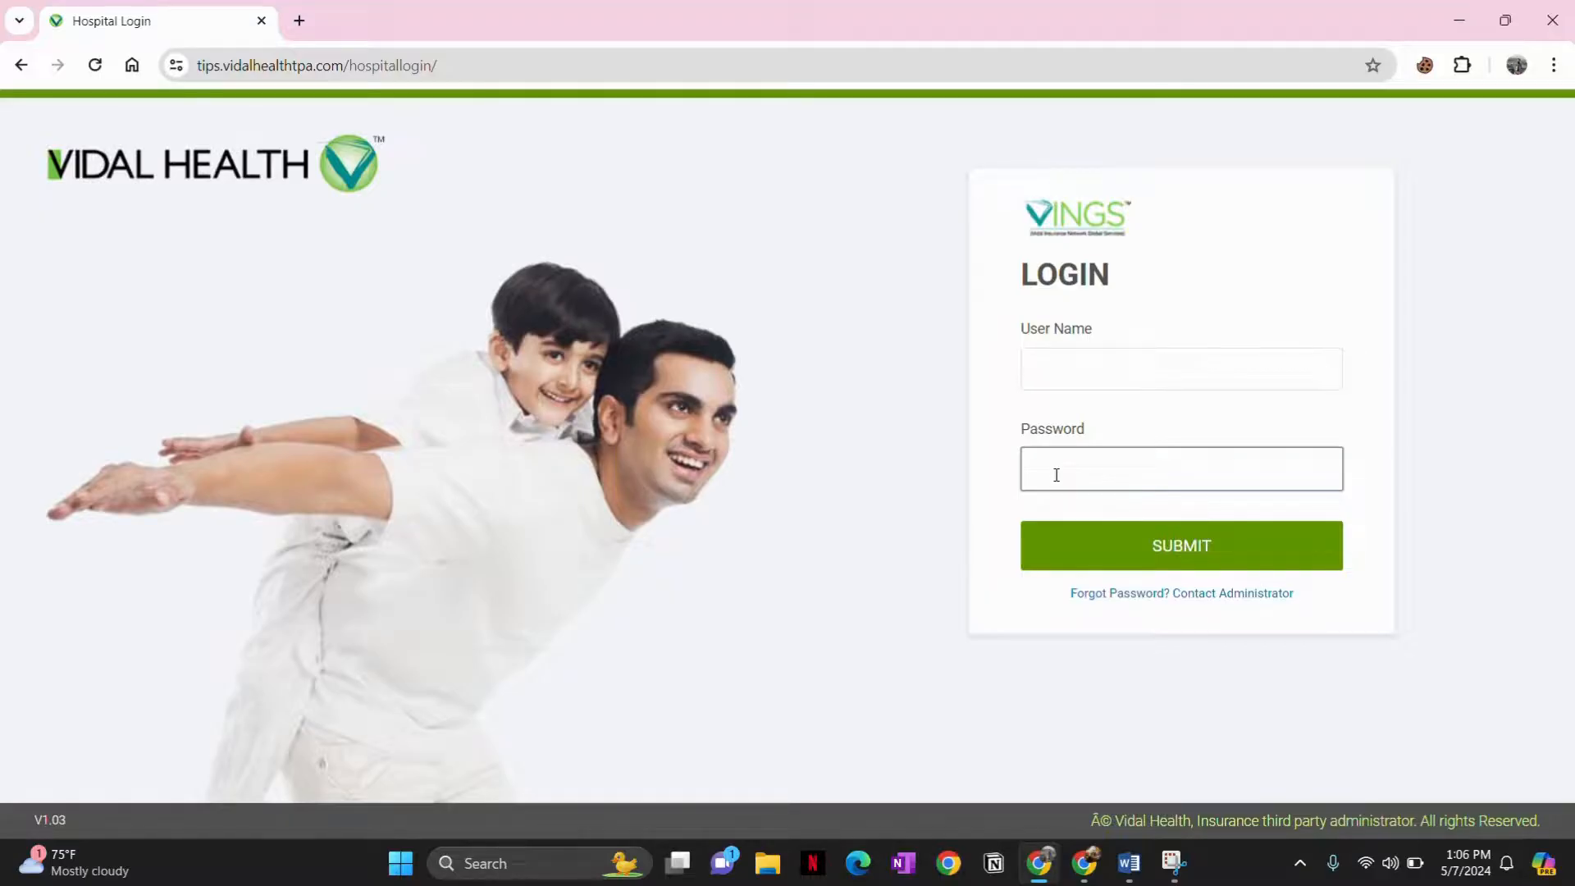
mouse_move(1086, 649)
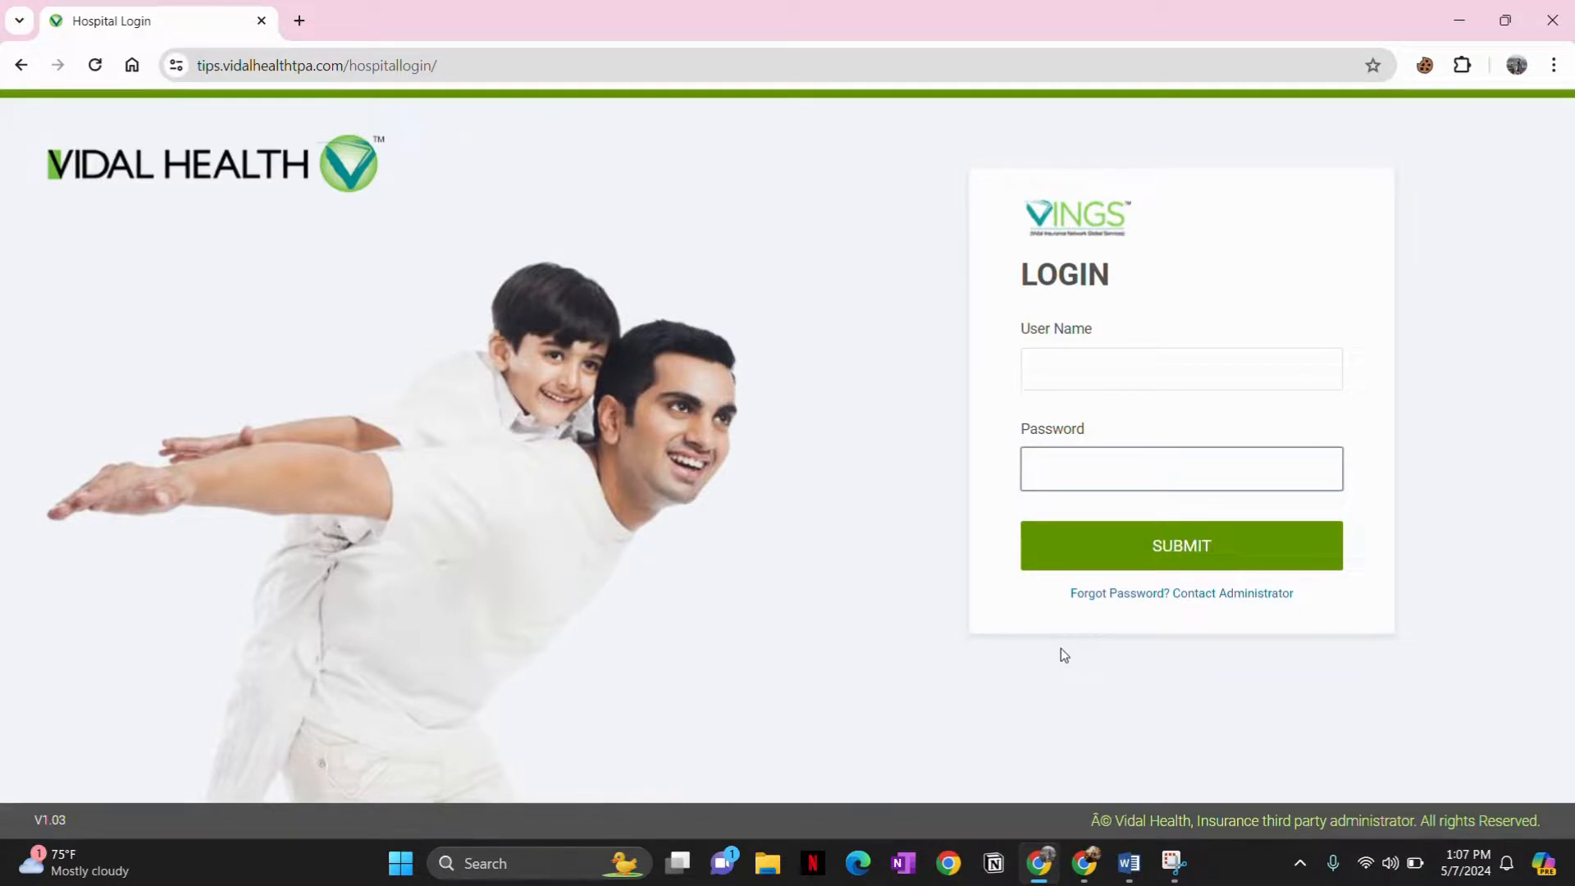
left_click(1181, 468)
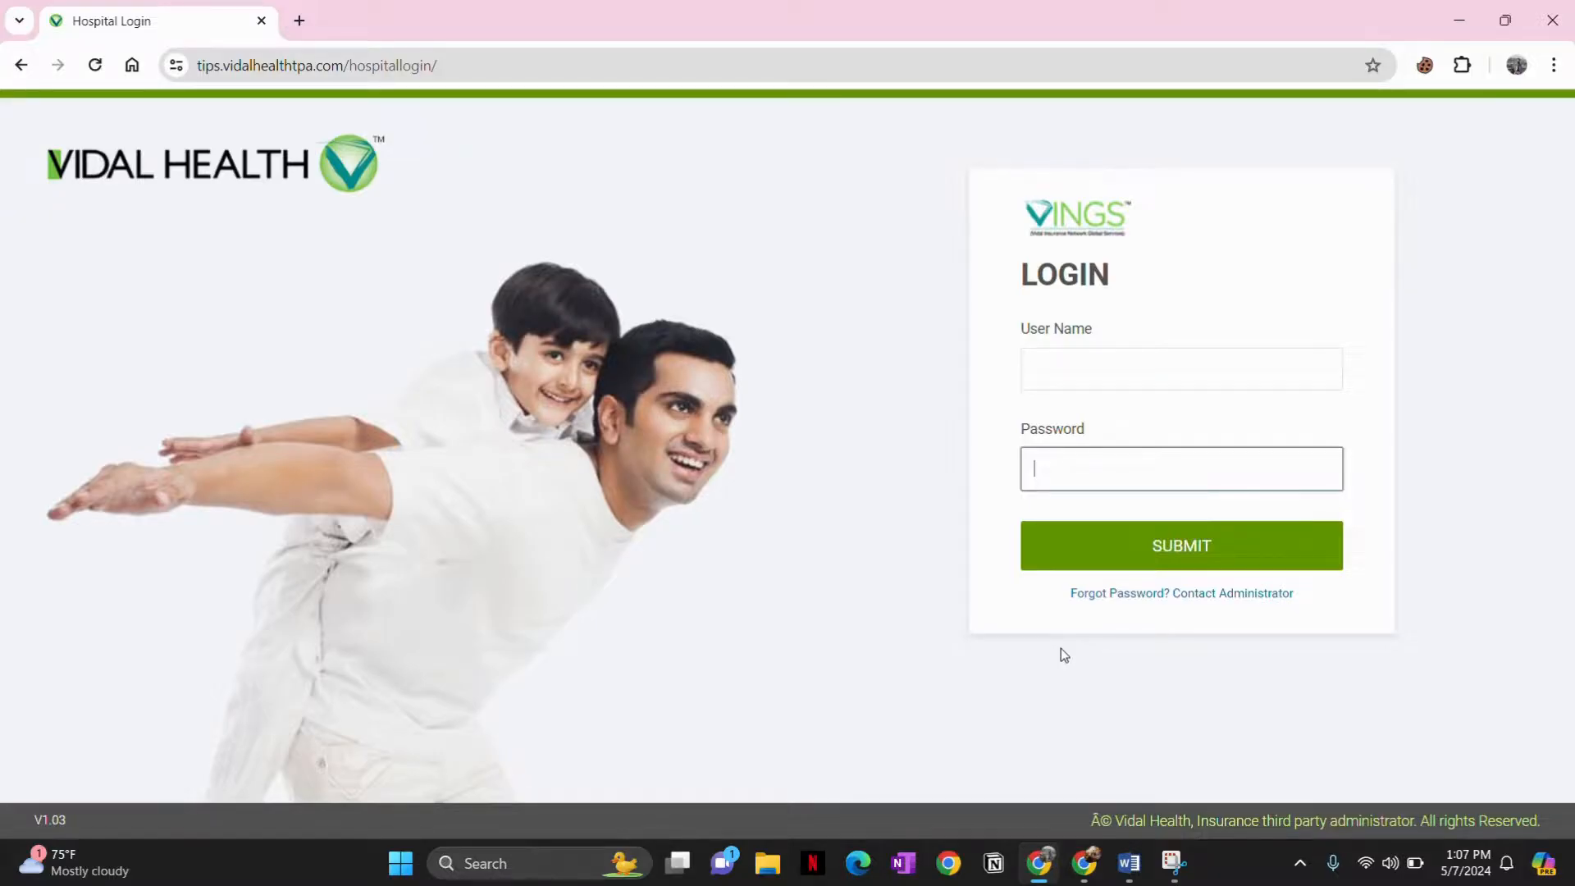